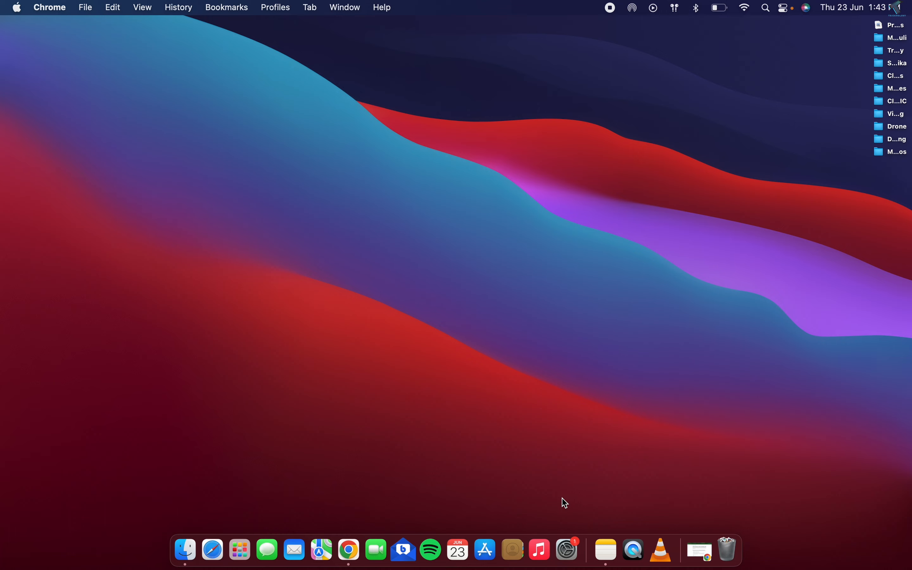
mouse_move(503, 317)
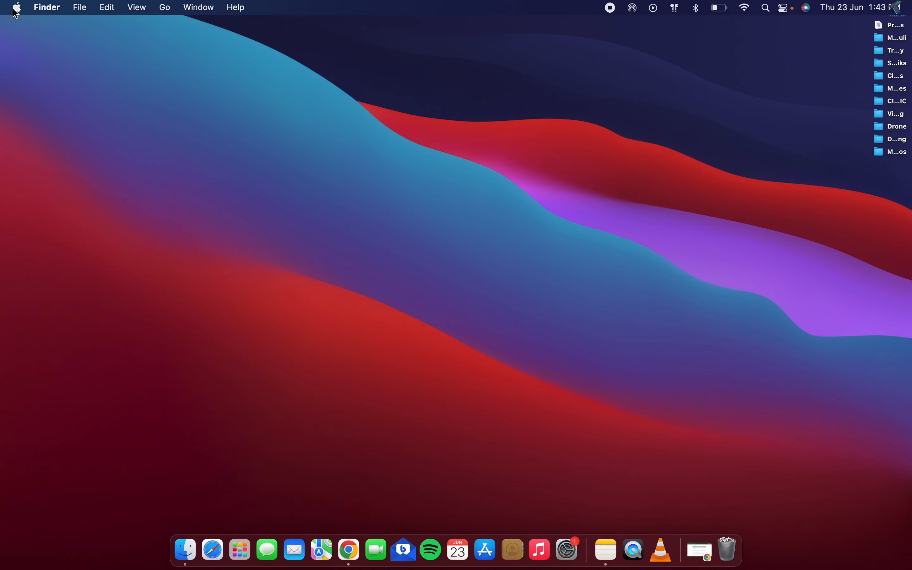
- Launch System Preferences from the Apple menu to show all settings categories
left_click(17, 8)
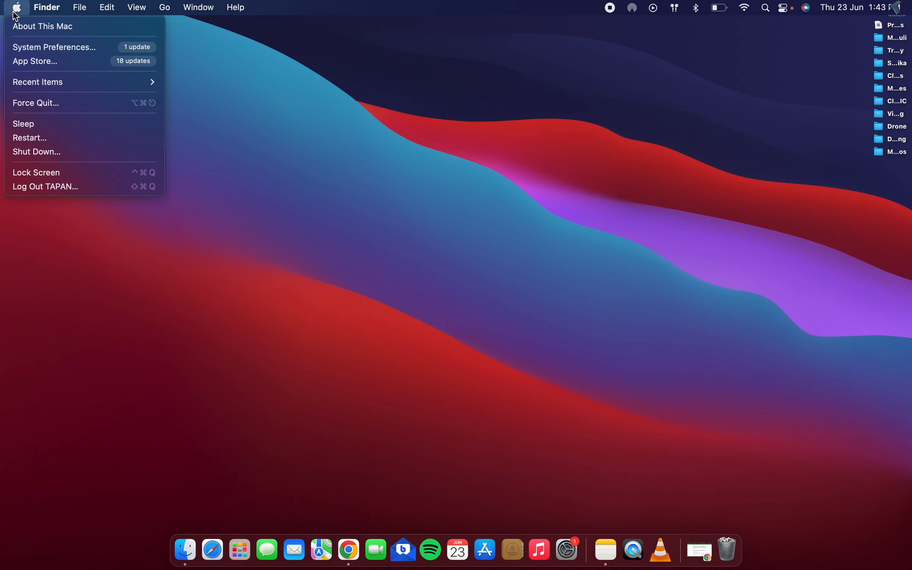
mouse_move(52, 46)
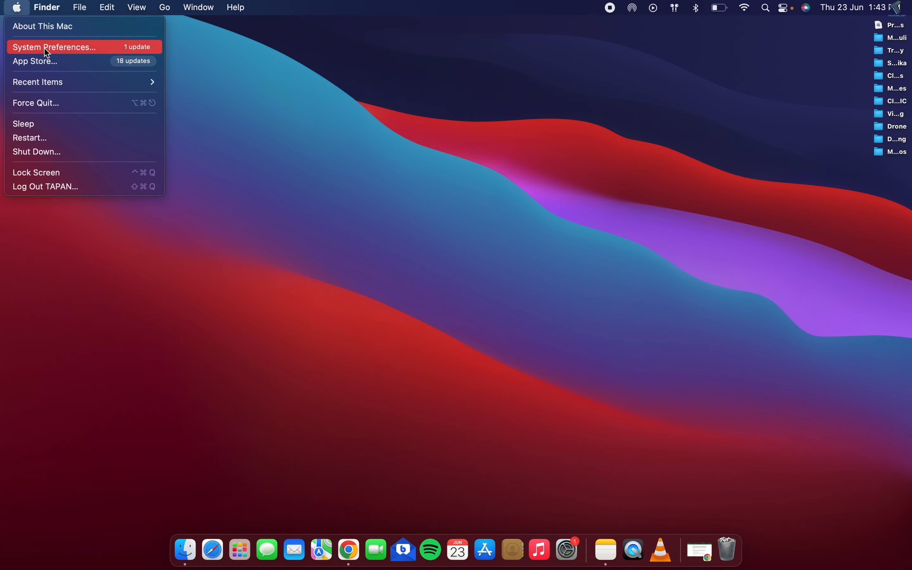
left_click(53, 47)
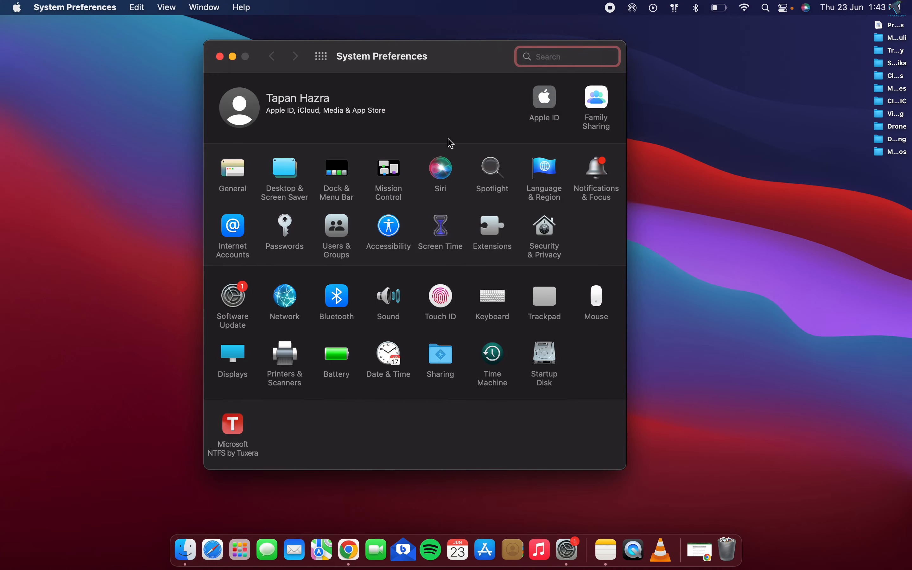
mouse_move(399, 304)
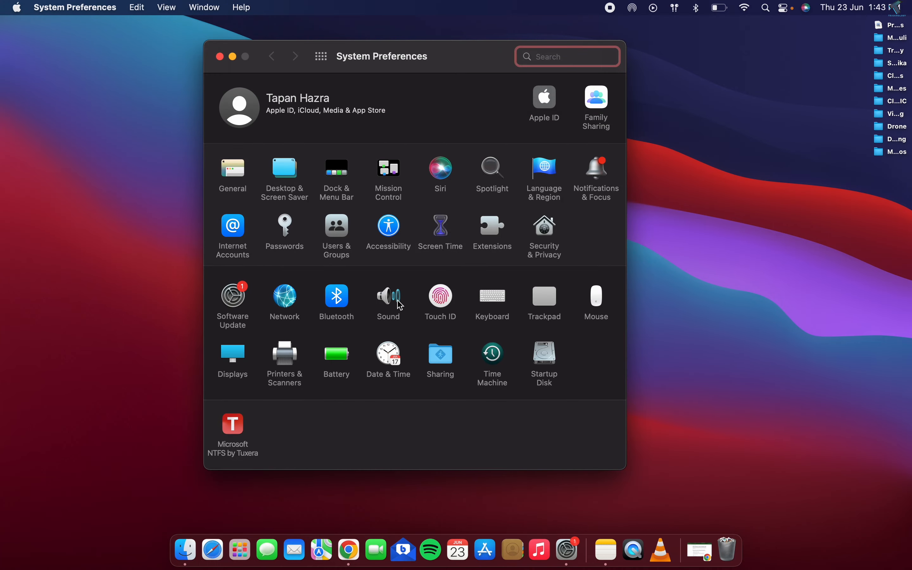
- Go into the Sound pane to view output devices including AirPods
left_click(389, 296)
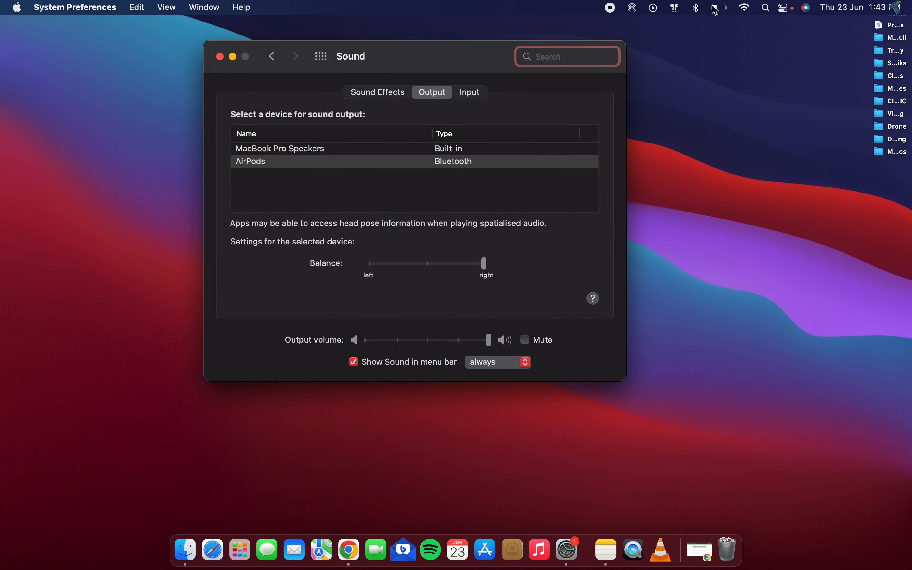
mouse_move(355, 100)
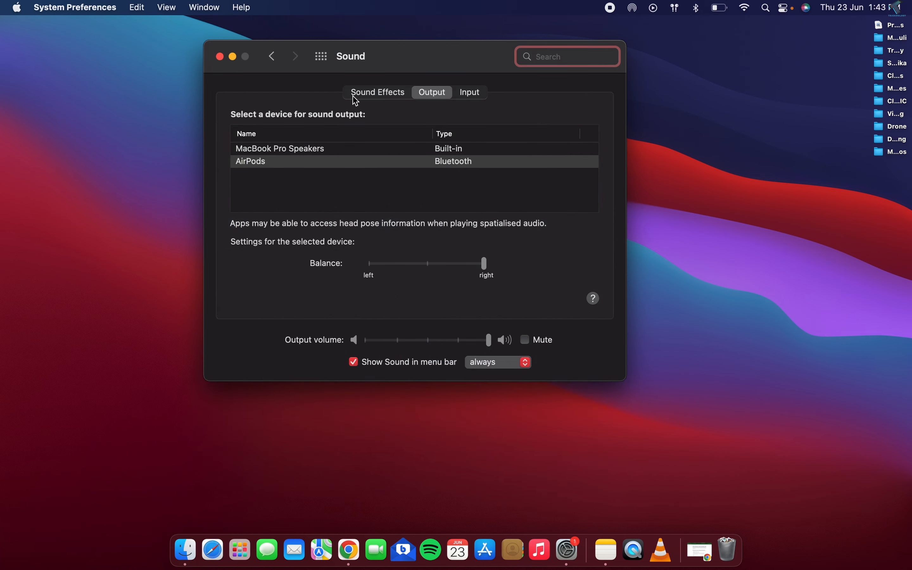
mouse_move(440, 103)
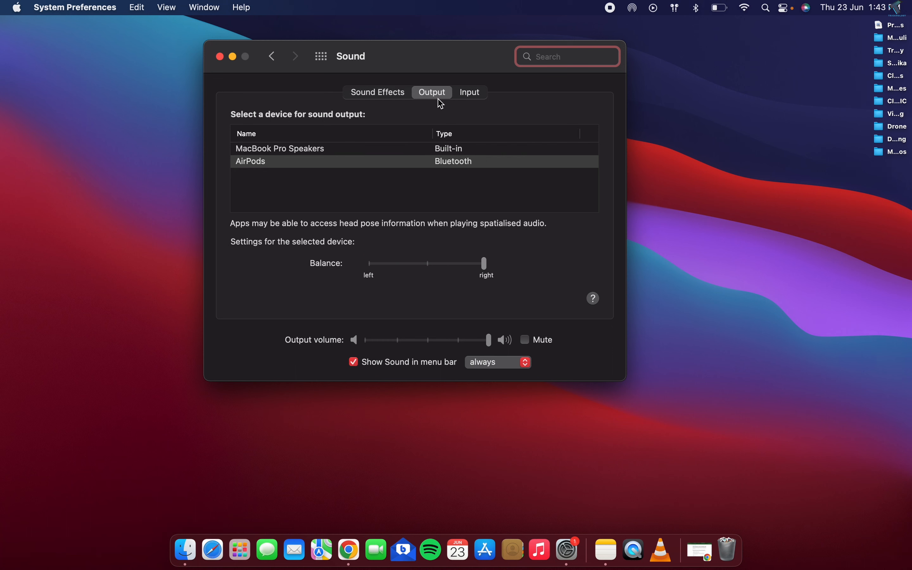
mouse_move(293, 163)
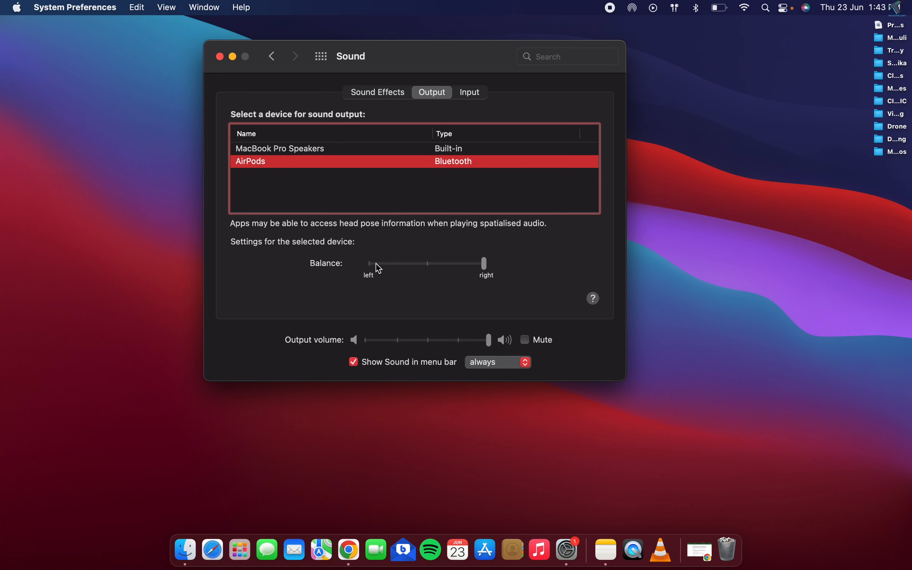
mouse_move(510, 281)
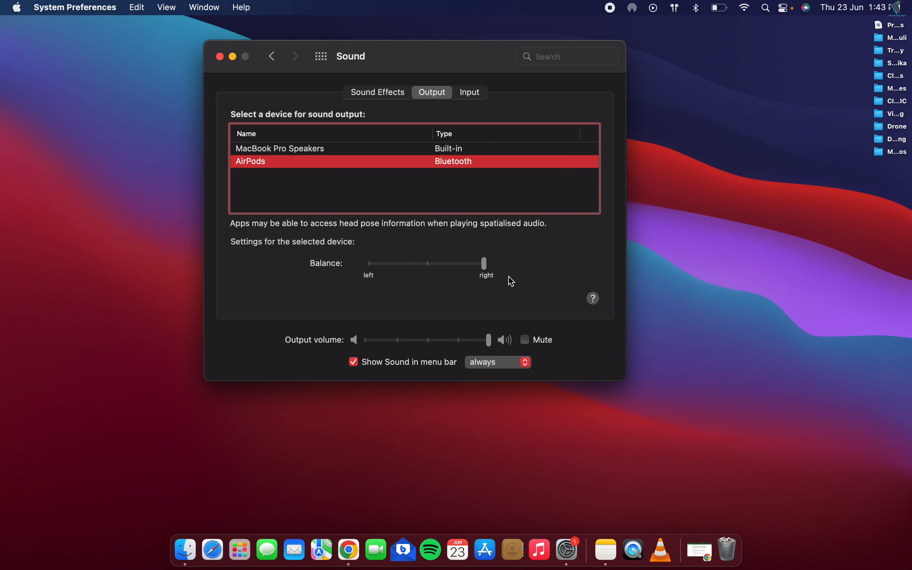
mouse_move(488, 267)
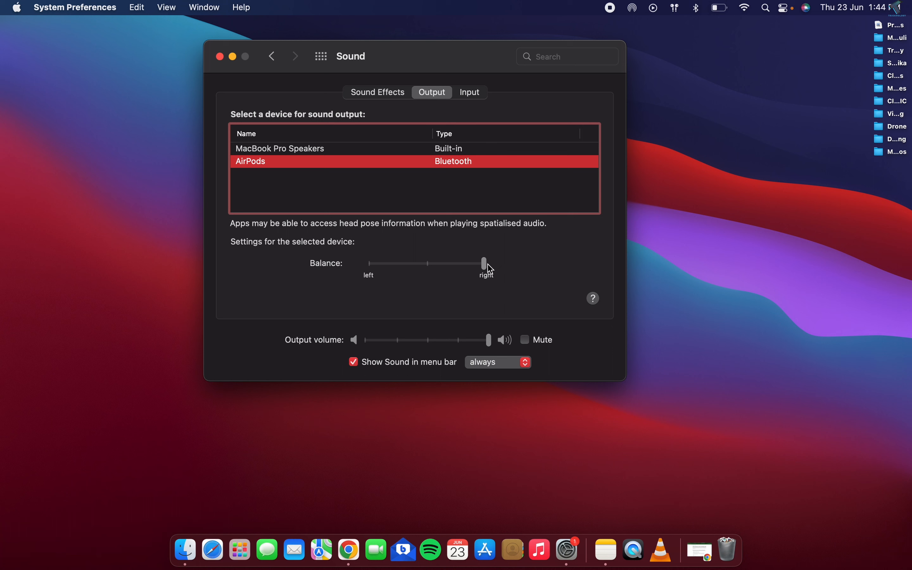
mouse_move(492, 278)
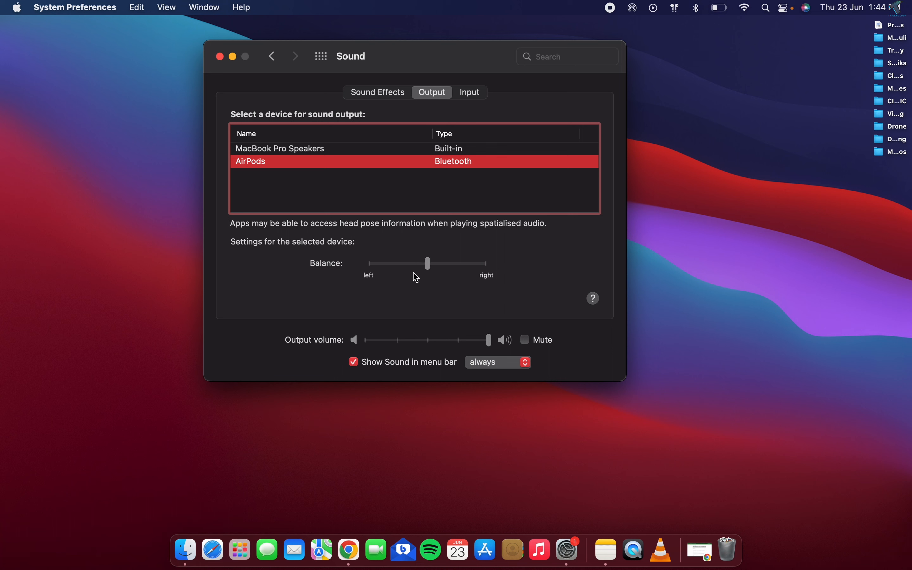
mouse_move(471, 287)
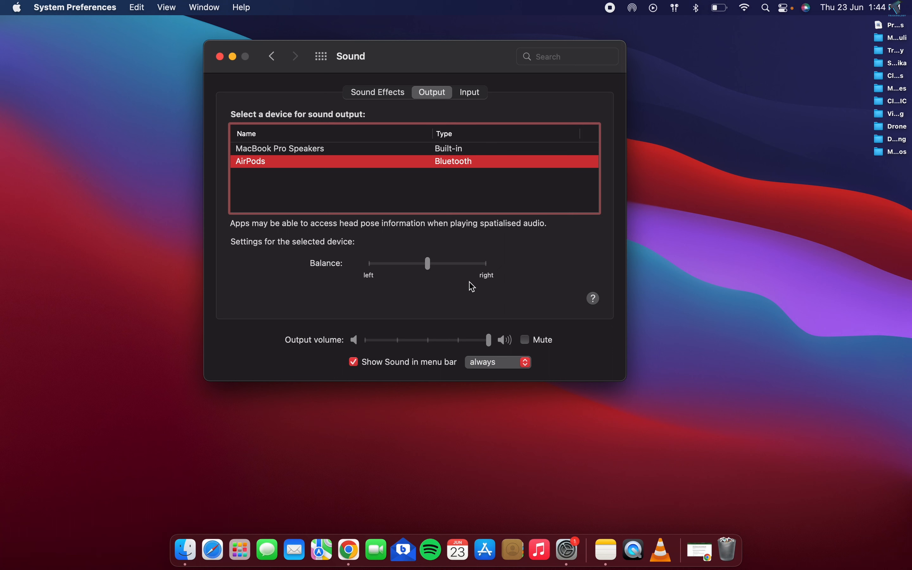
mouse_move(453, 287)
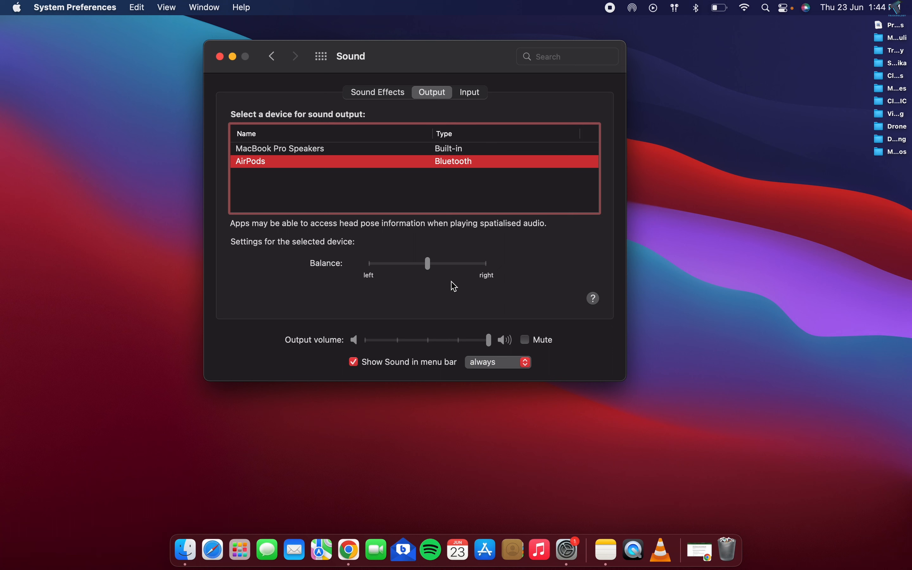
mouse_move(255, 68)
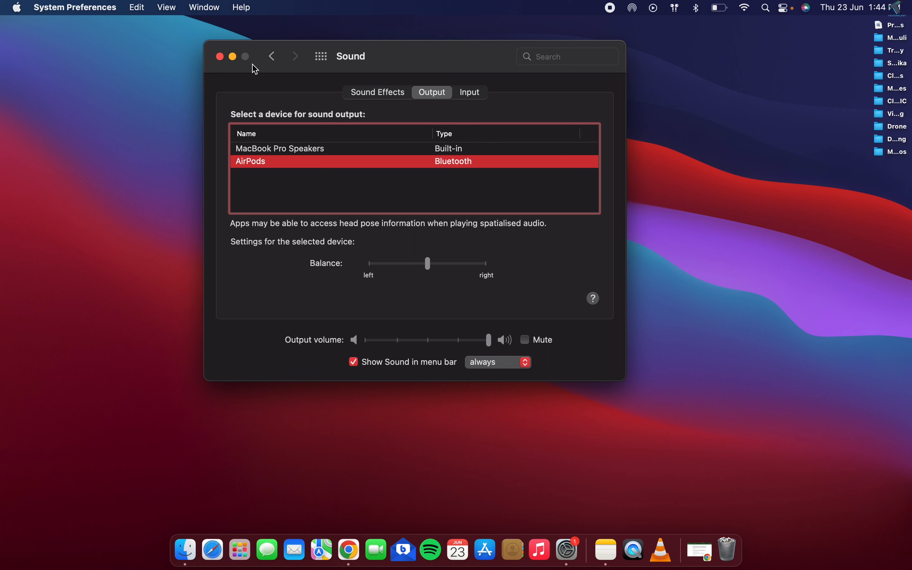
mouse_move(239, 66)
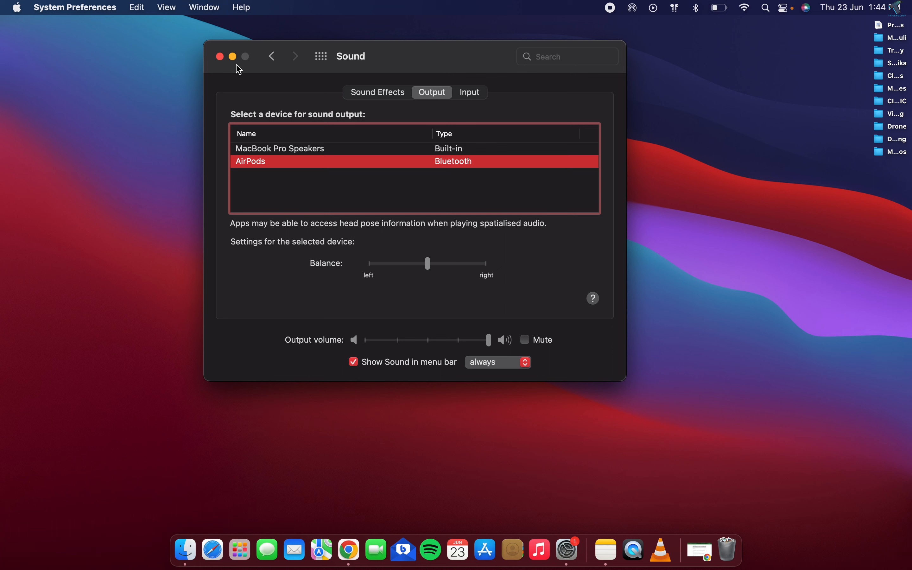
mouse_move(477, 496)
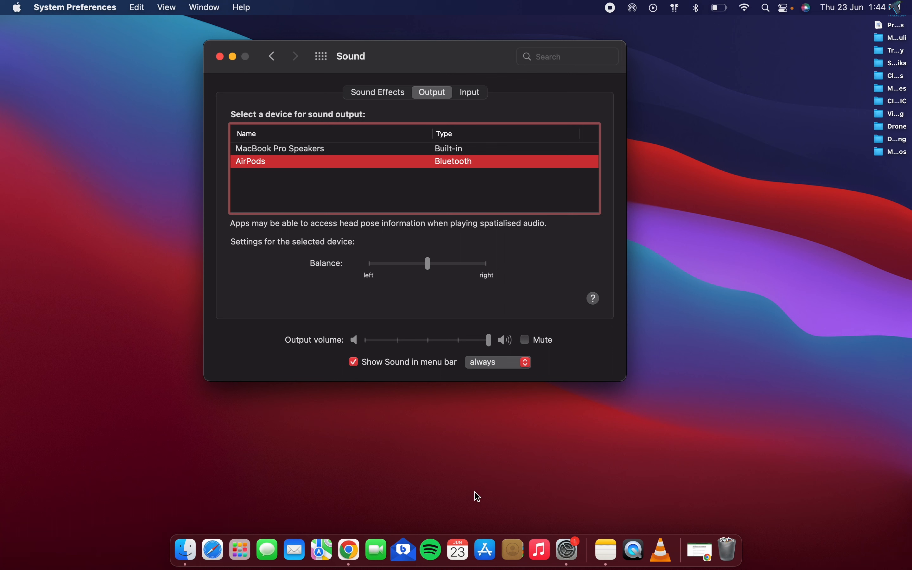